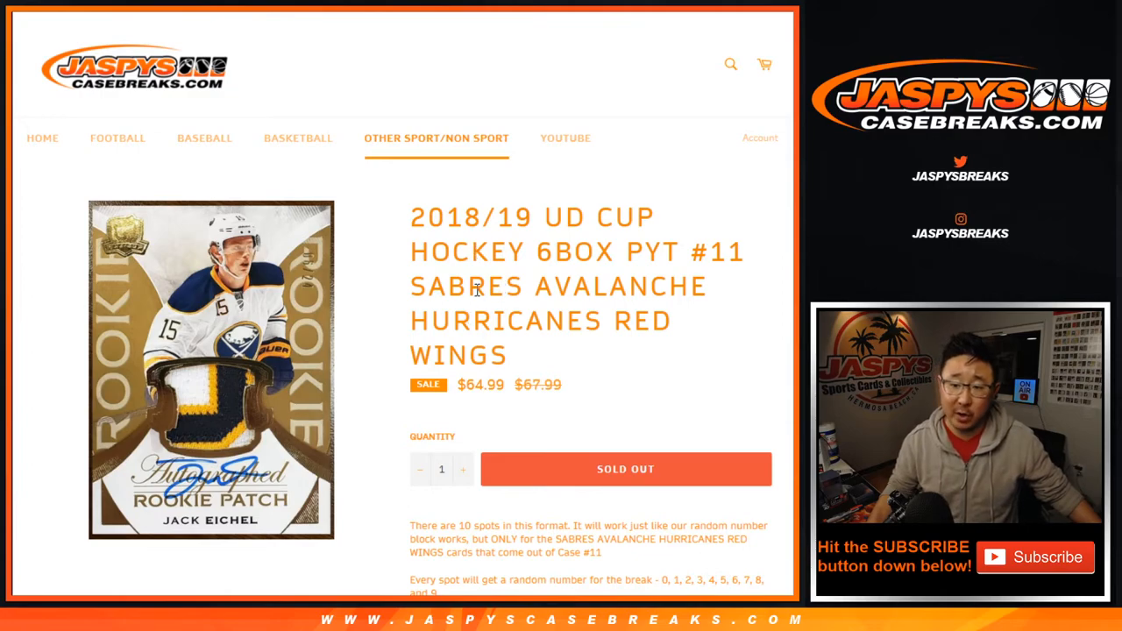
# - Highlight HURRICANES in the Sabres Avalanche Hurricanes Red Wings break title, then deselect it
pyautogui.doubleClick(504, 321)
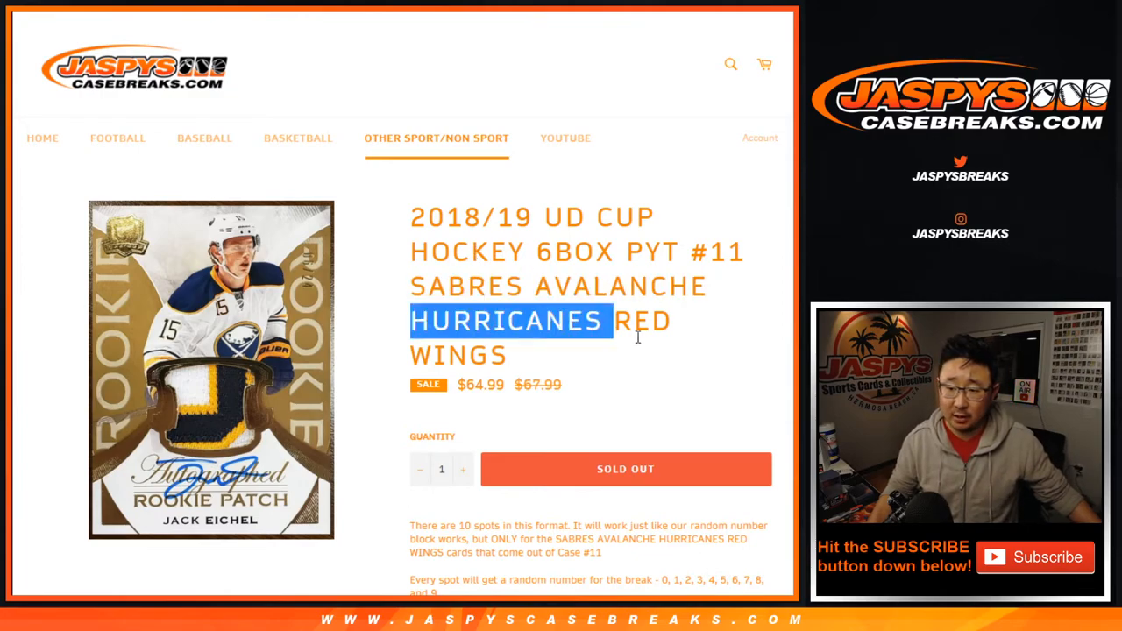
pyautogui.click(631, 286)
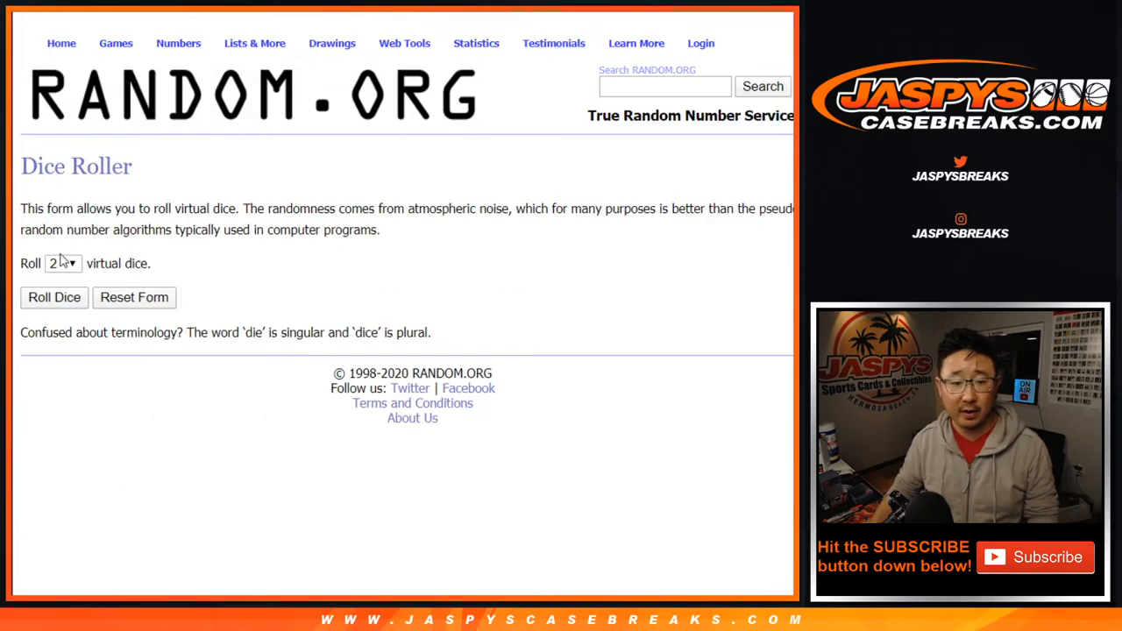
# - Shuffle the ten-name list twice with the List Randomizer and select the shuffled names
pyautogui.click(54, 297)
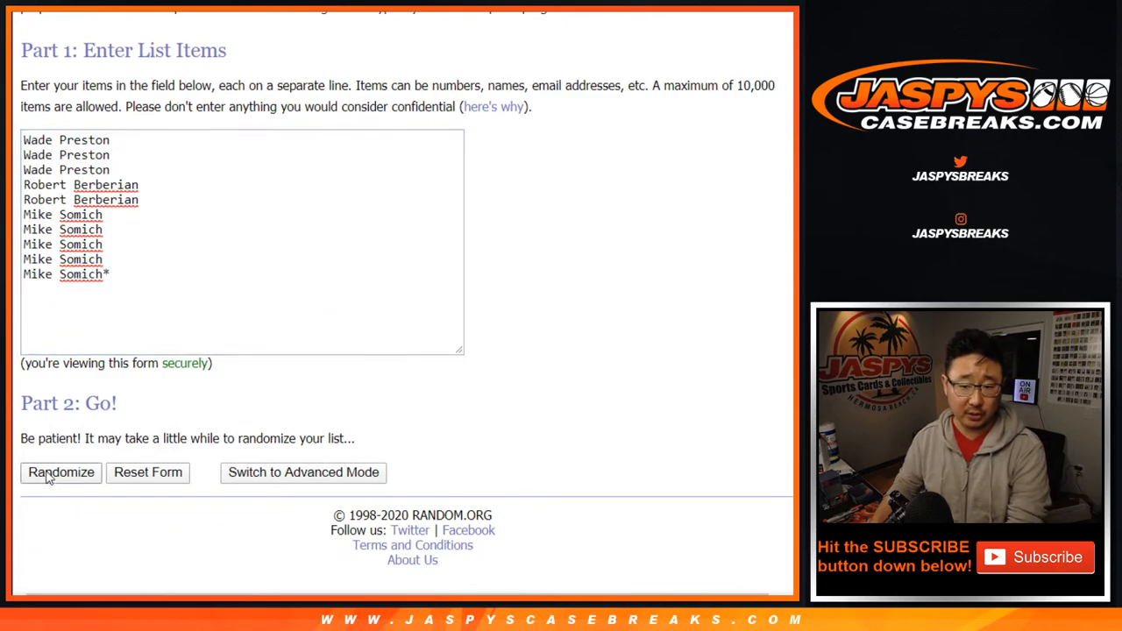
pyautogui.click(61, 473)
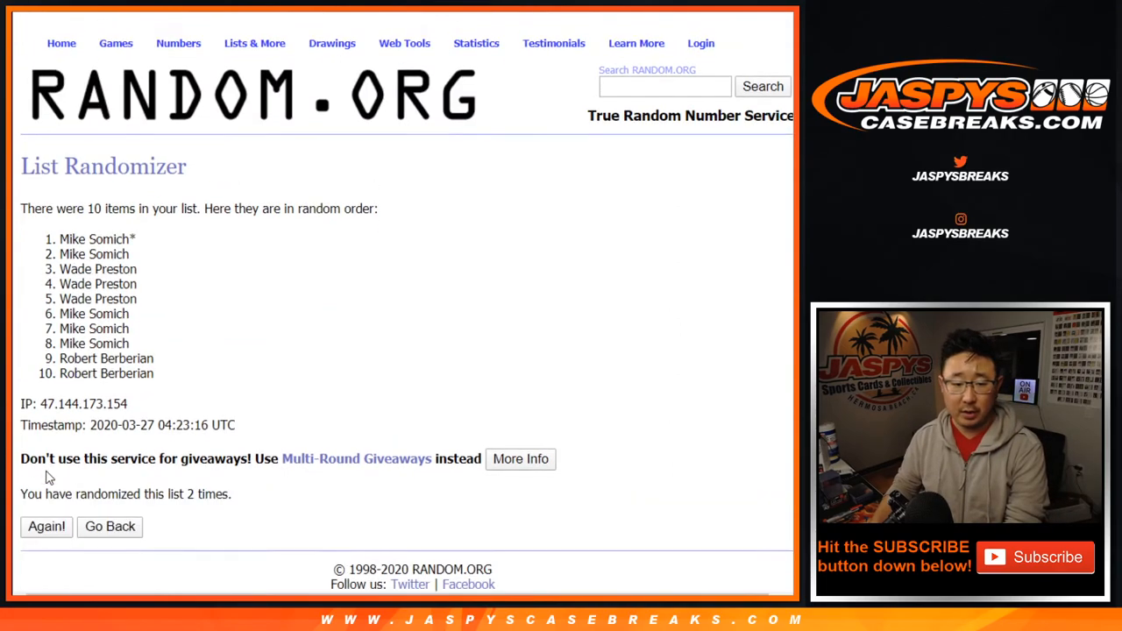
pyautogui.click(46, 527)
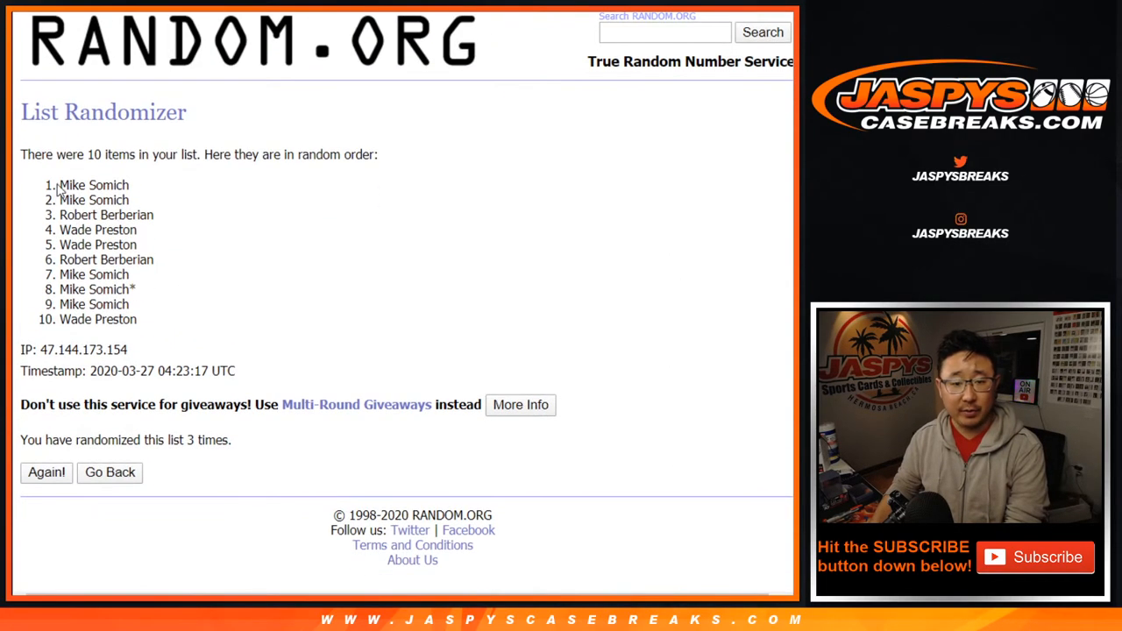
pyautogui.moveTo(58, 184); pyautogui.dragTo(126, 319)
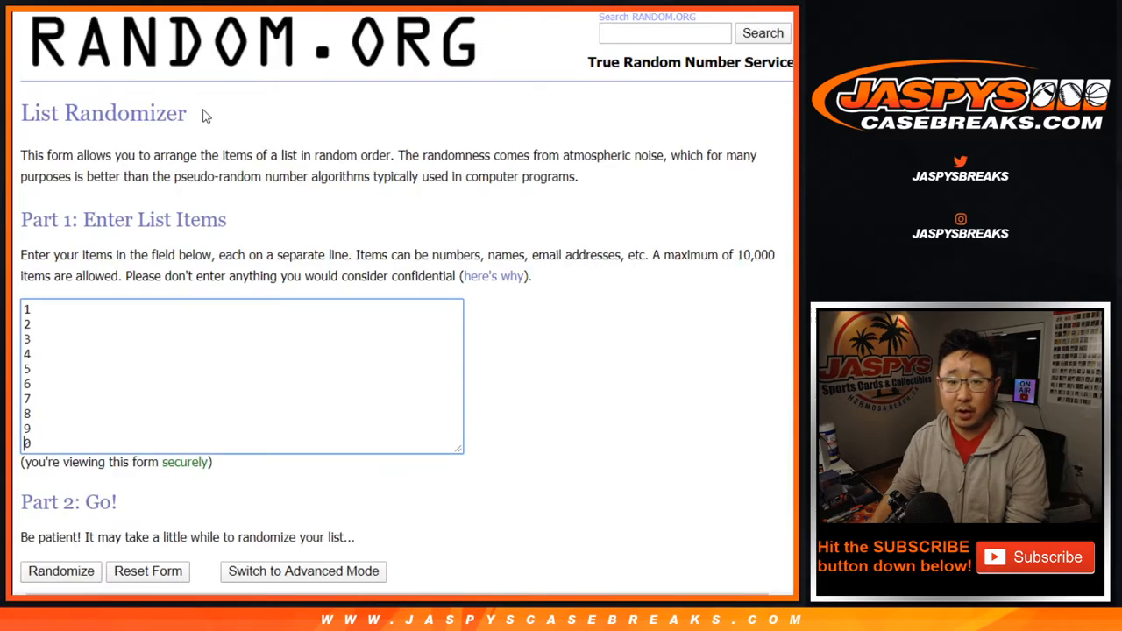
# - Shuffle the digits 0–9 twice with the RANDOM.ORG List Randomizer
pyautogui.scroll(-3)
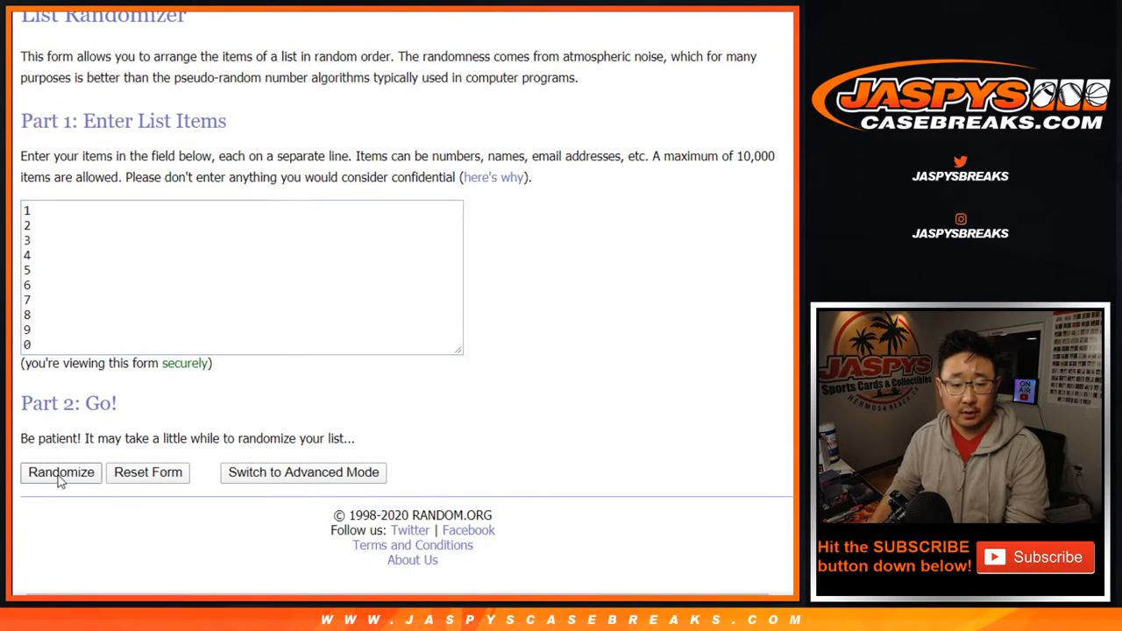
pyautogui.click(61, 472)
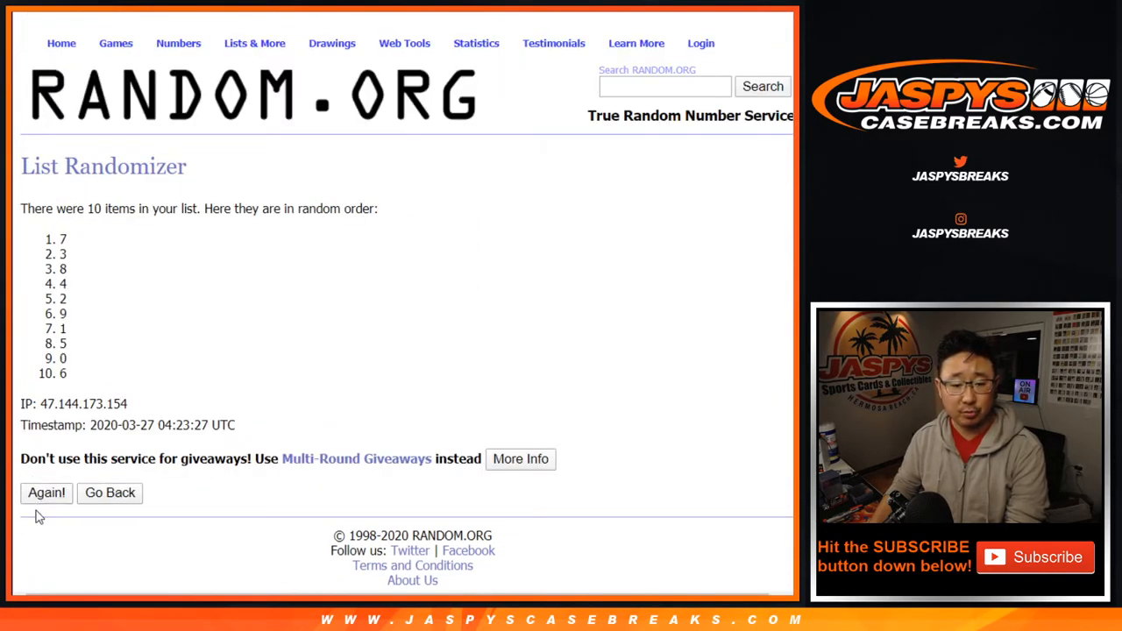
pyautogui.click(46, 493)
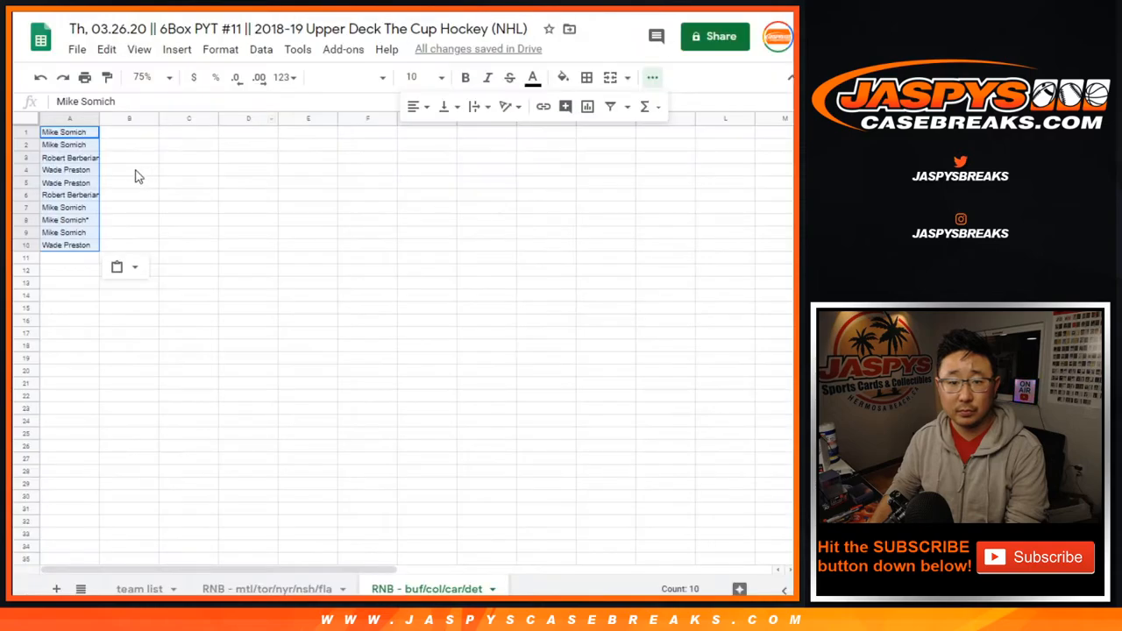
# - Zoom the sheet to 125% and apply the Nunito font
pyautogui.click(145, 77)
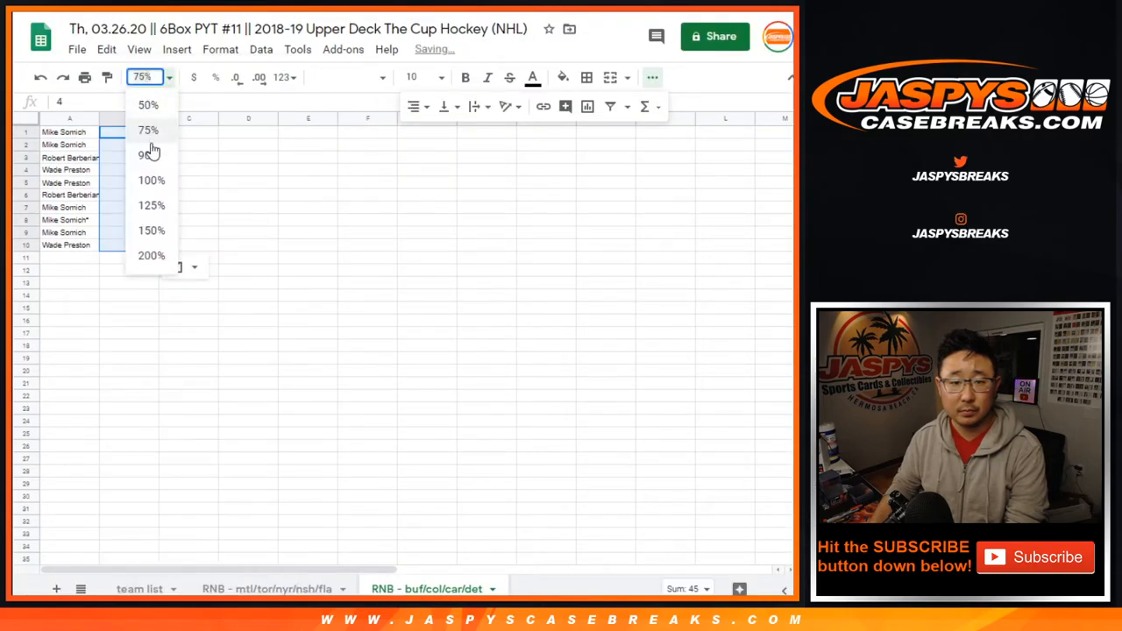
pyautogui.click(151, 255)
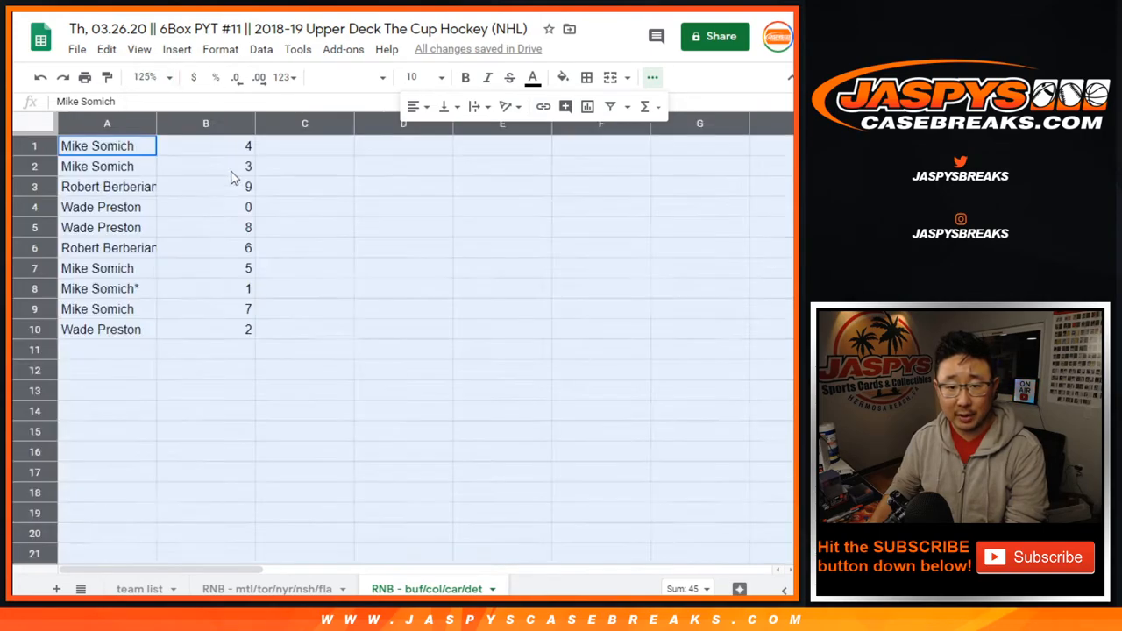
pyautogui.click(377, 77)
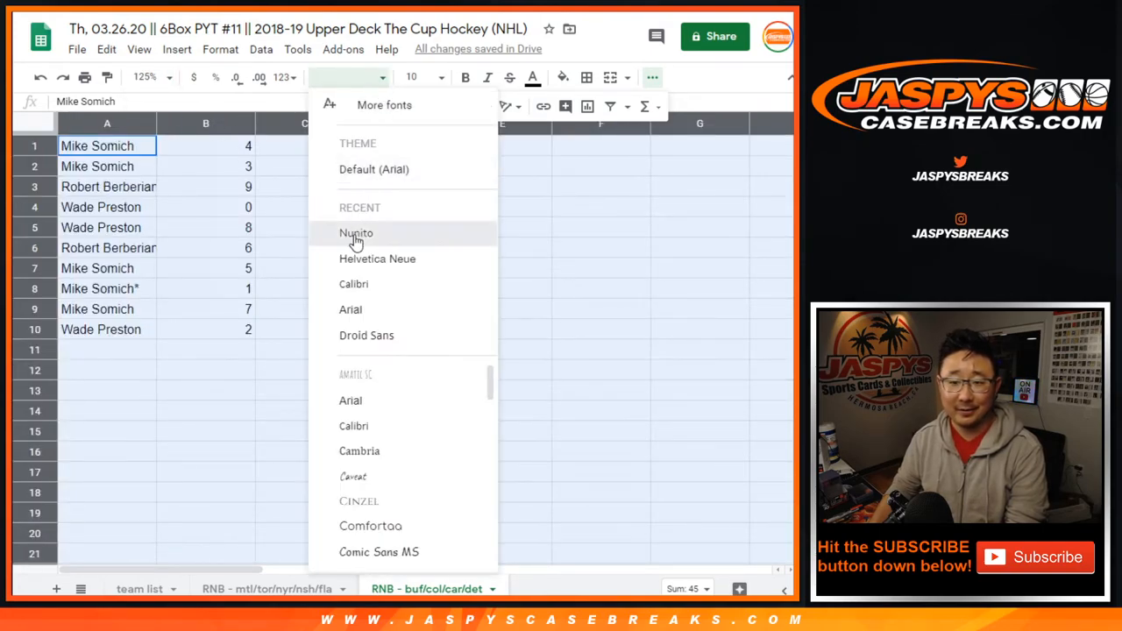
pyautogui.click(355, 233)
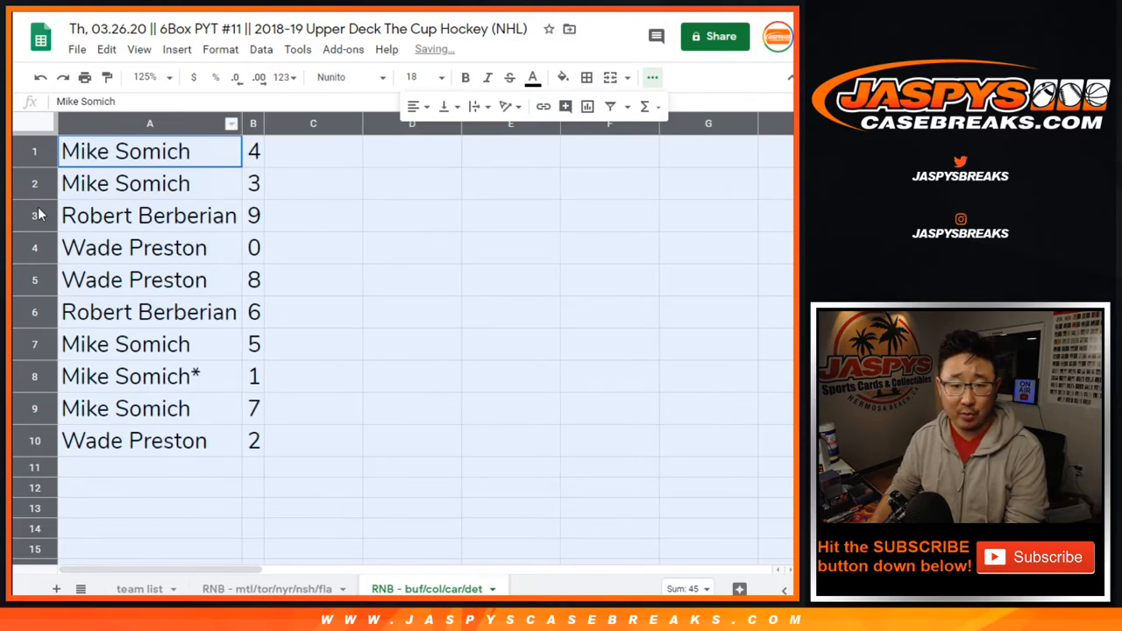
pyautogui.click(134, 280)
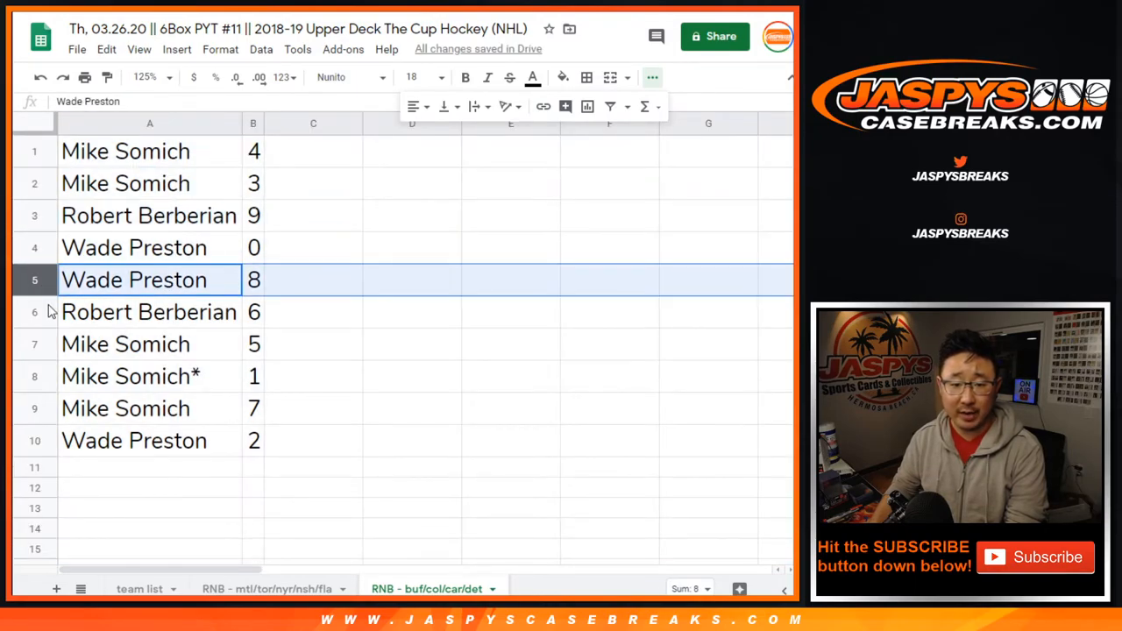
pyautogui.click(129, 376)
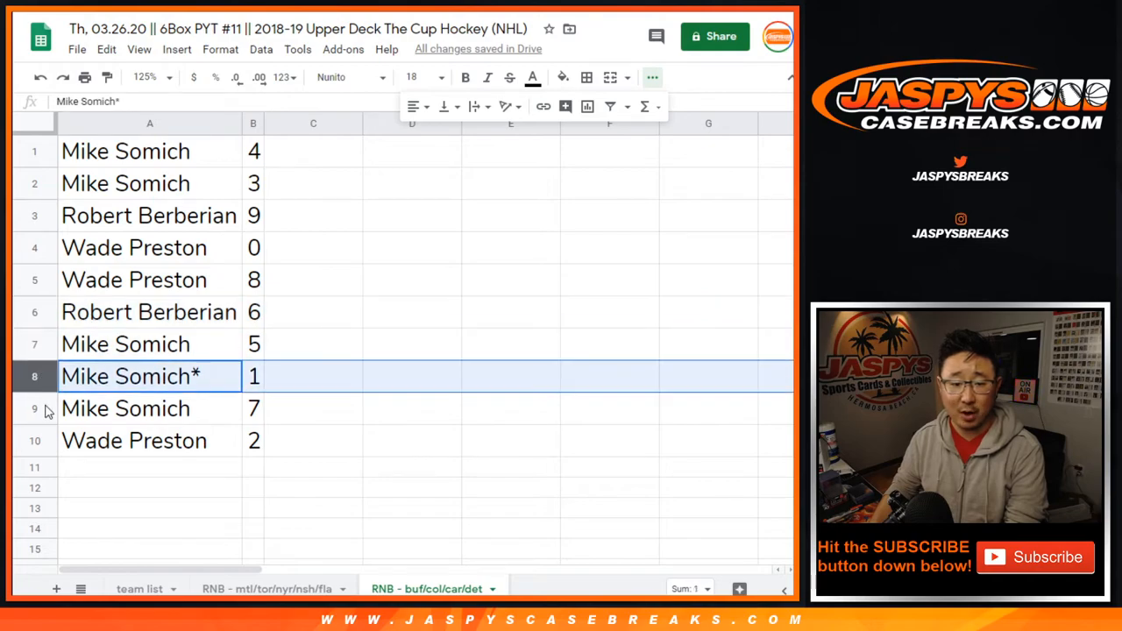
pyautogui.click(150, 440)
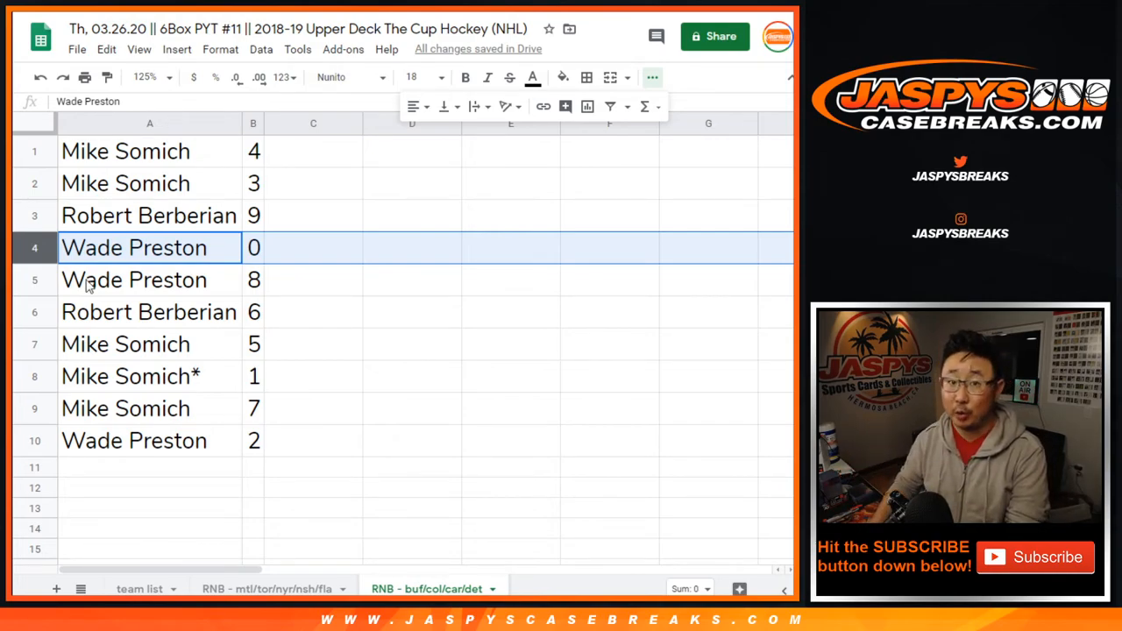
pyautogui.click(130, 376)
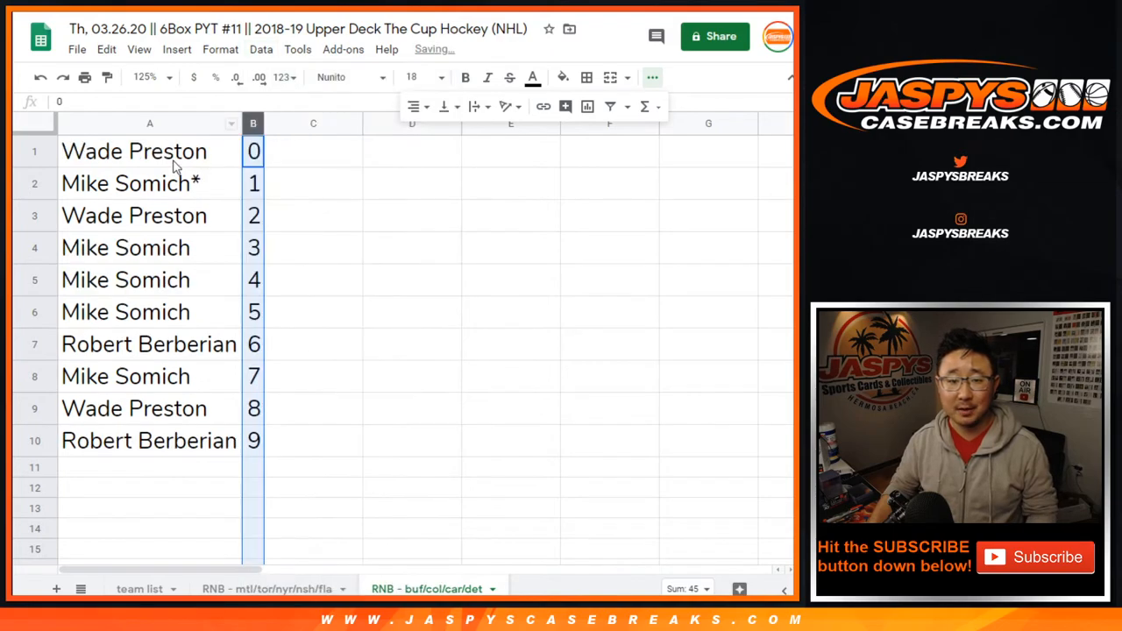
pyautogui.click(592, 77)
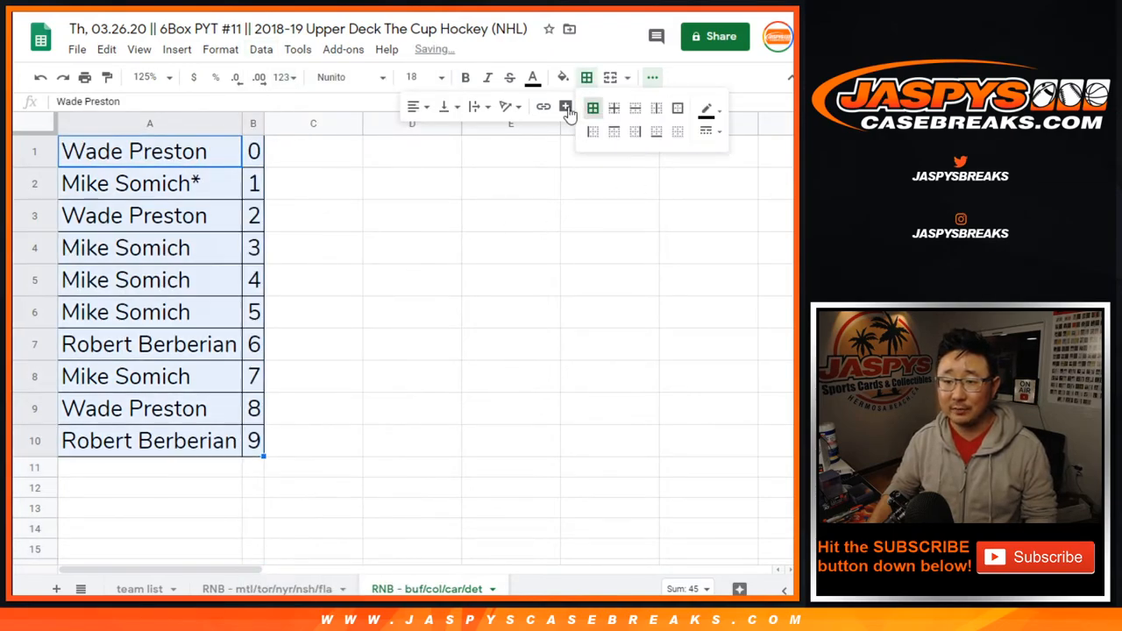